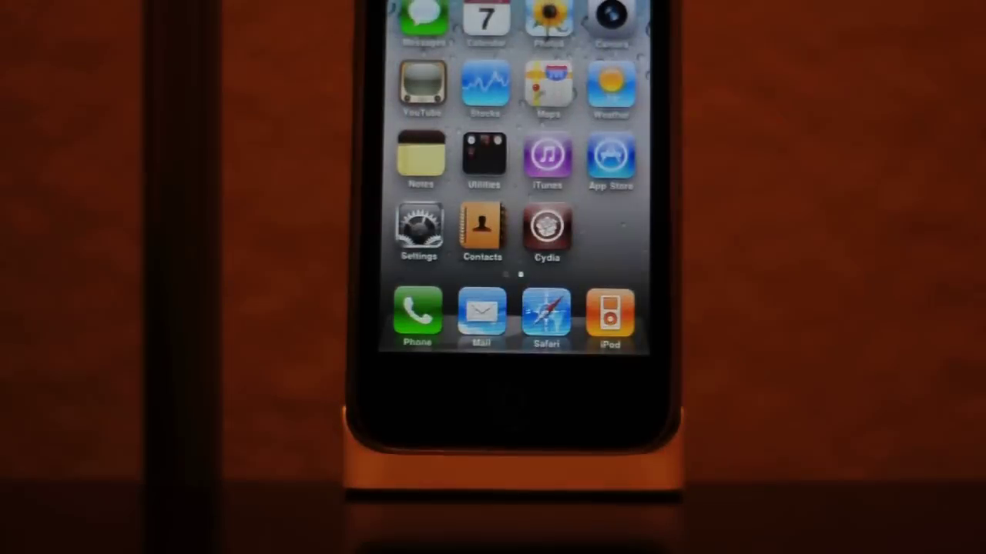
{"action": "left_click", "coordinate": [418, 231]}
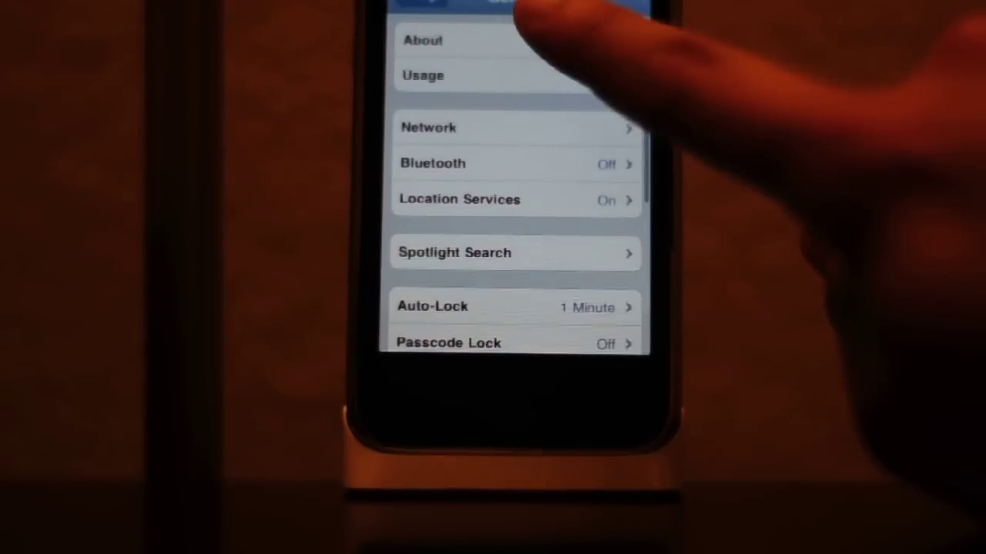
{"action": "left_click", "coordinate": [508, 40]}
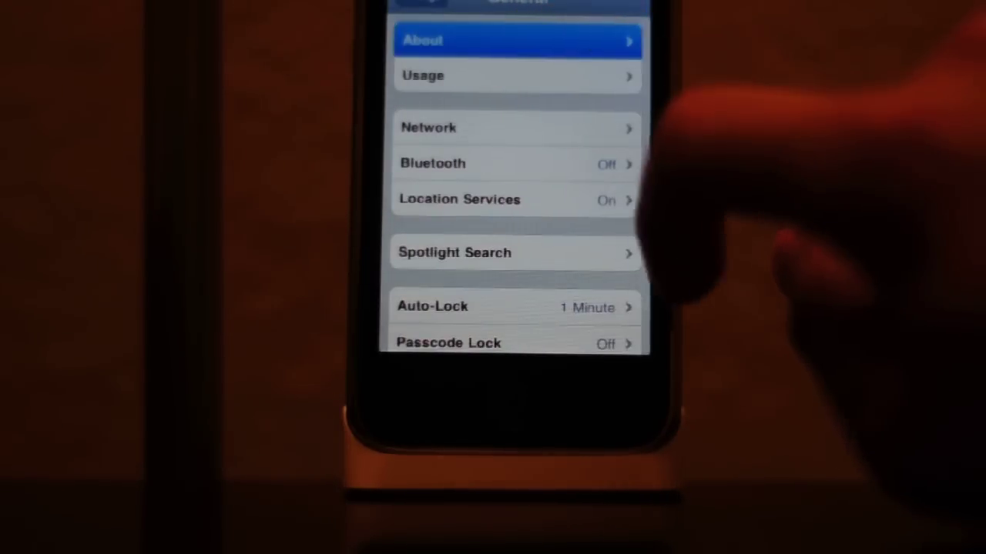
{"action": "left_click", "coordinate": [516, 40]}
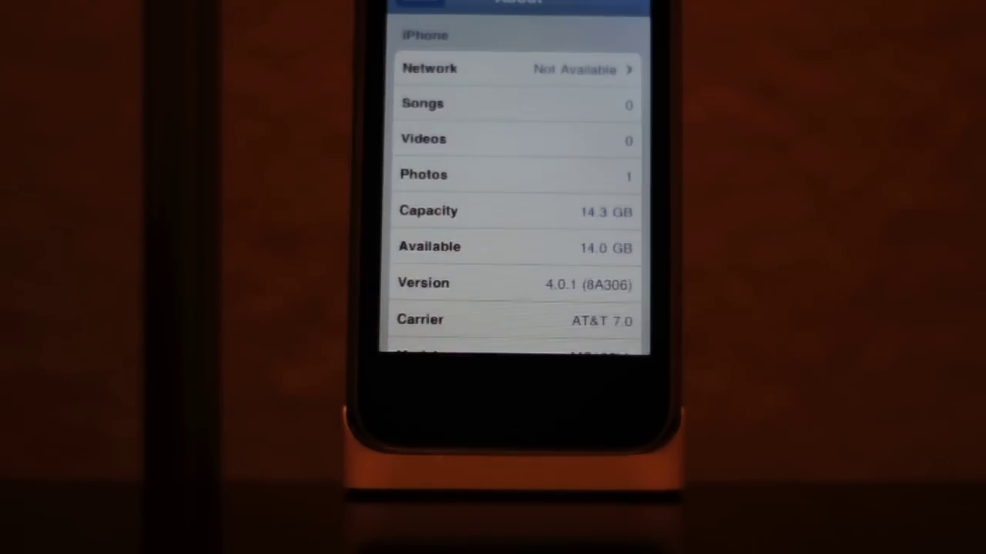